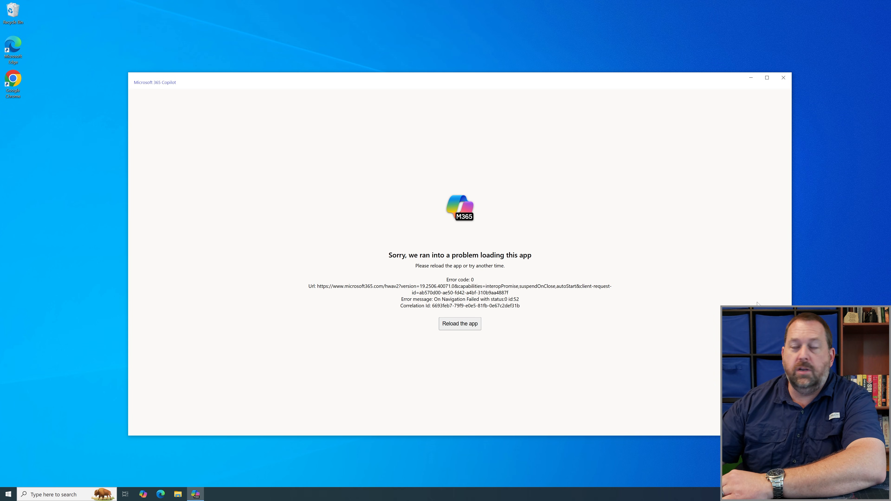
{"action": "mouse_move", "coordinate": [590, 307]}
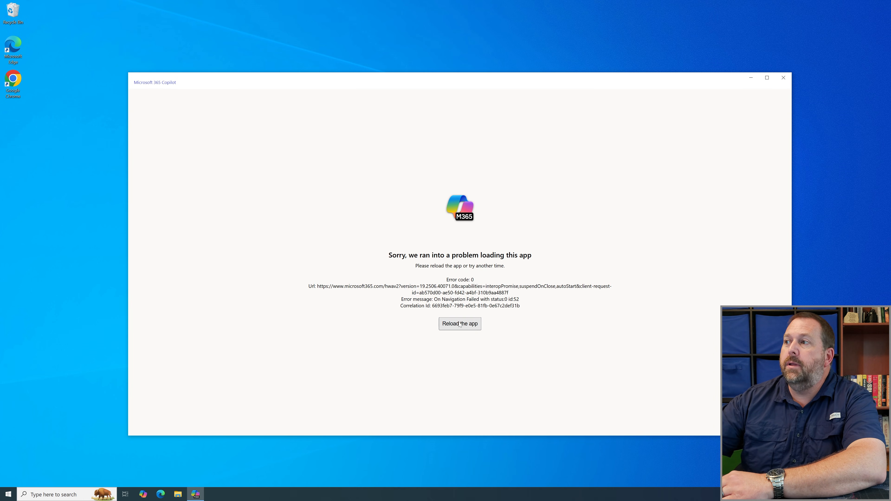
Reload Microsoft 365 Copilot after the loading error so its welcome sign-in page appears.
{"action": "left_click", "coordinate": [459, 324]}
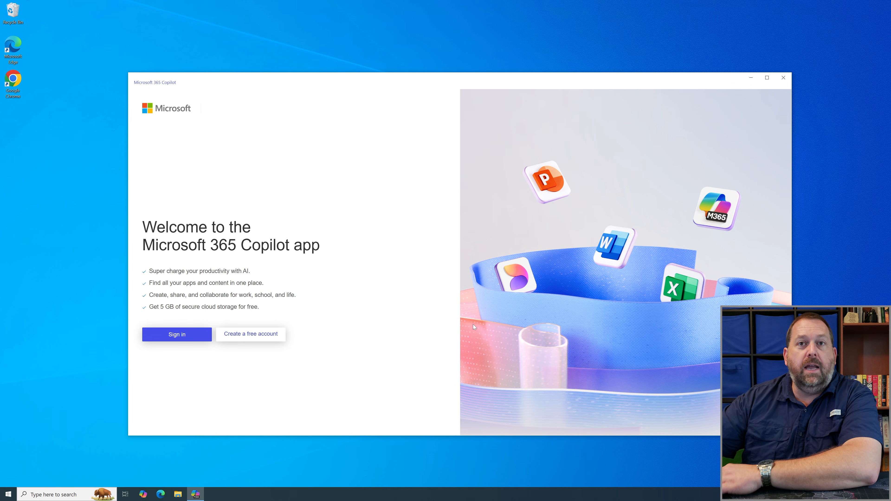
{"action": "mouse_move", "coordinate": [568, 256]}
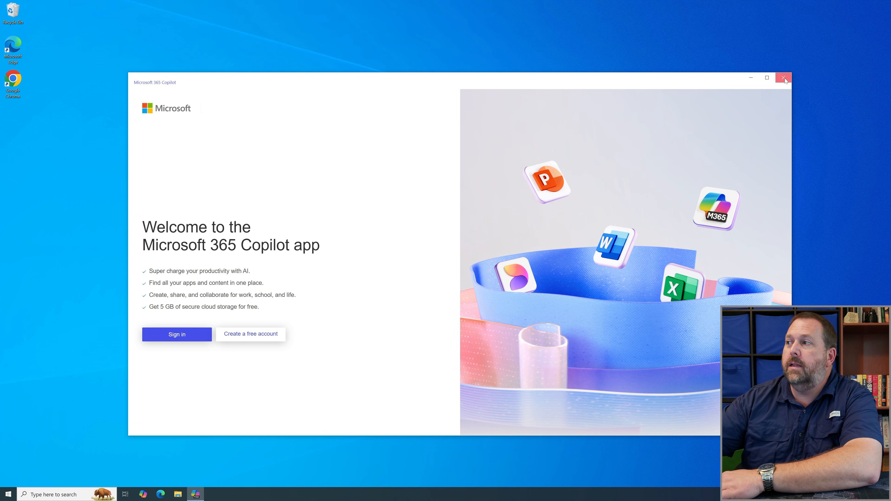
Close Copilot and bring up the More options for Microsoft 365 Copilot in the Start app list.
{"action": "left_click", "coordinate": [784, 78]}
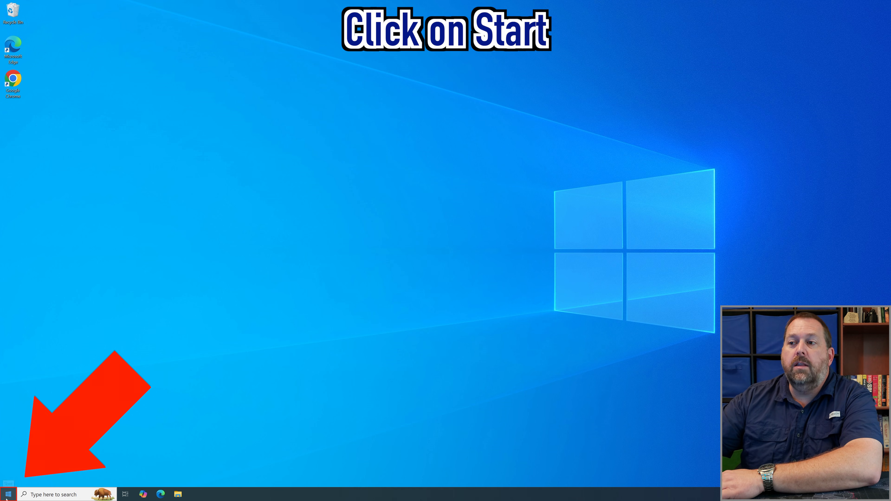
{"action": "left_click", "coordinate": [6, 494]}
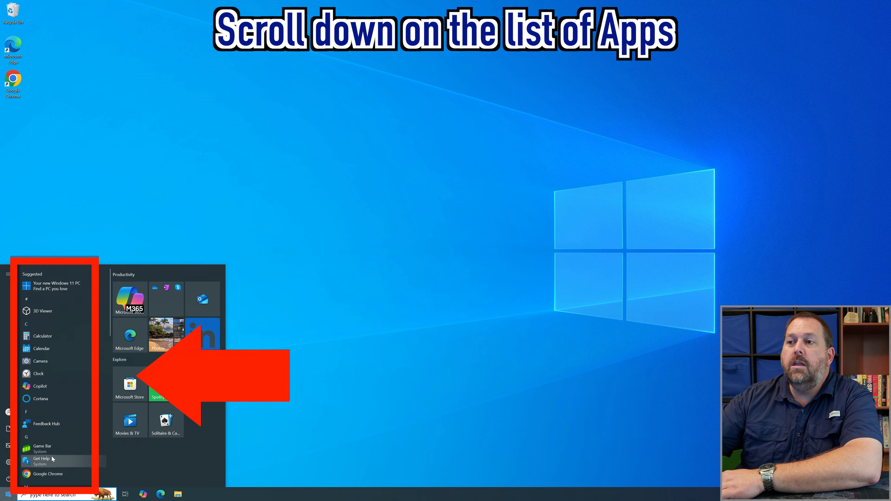
{"action": "scroll", "scroll_direction": "down", "scroll_amount": 3}
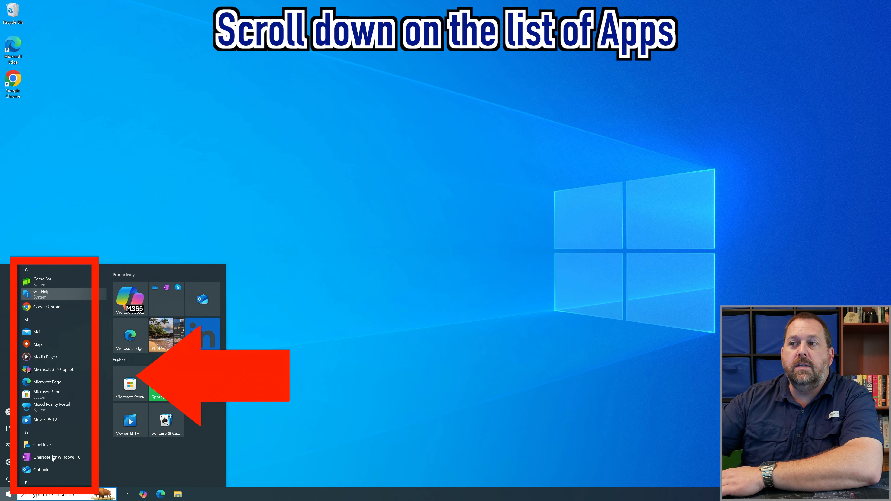
{"action": "mouse_move", "coordinate": [51, 369]}
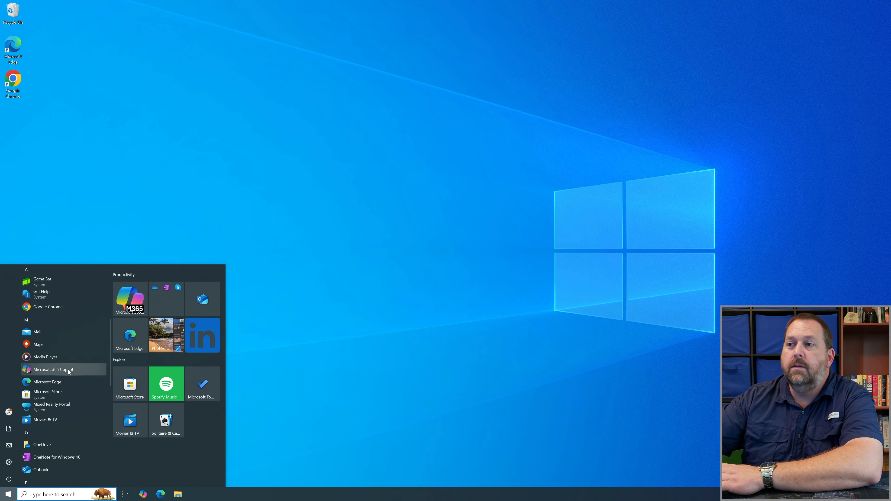
{"action": "right_click", "coordinate": [51, 370]}
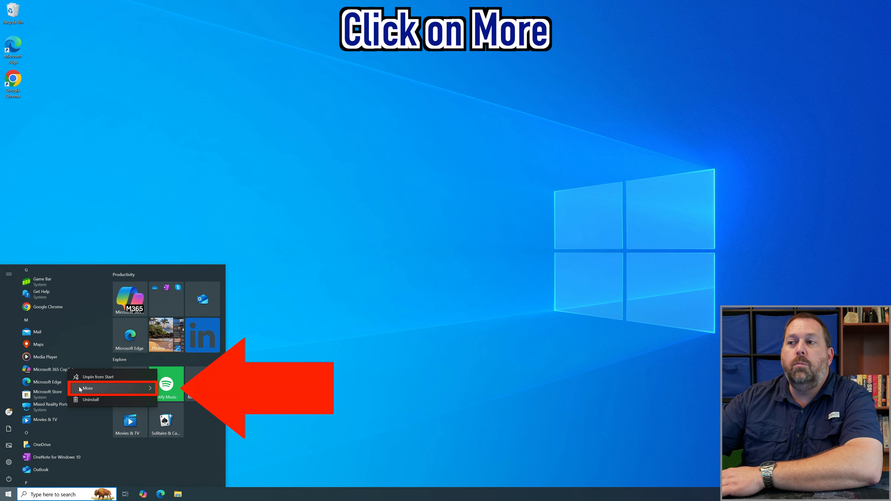
{"action": "left_click", "coordinate": [88, 389]}
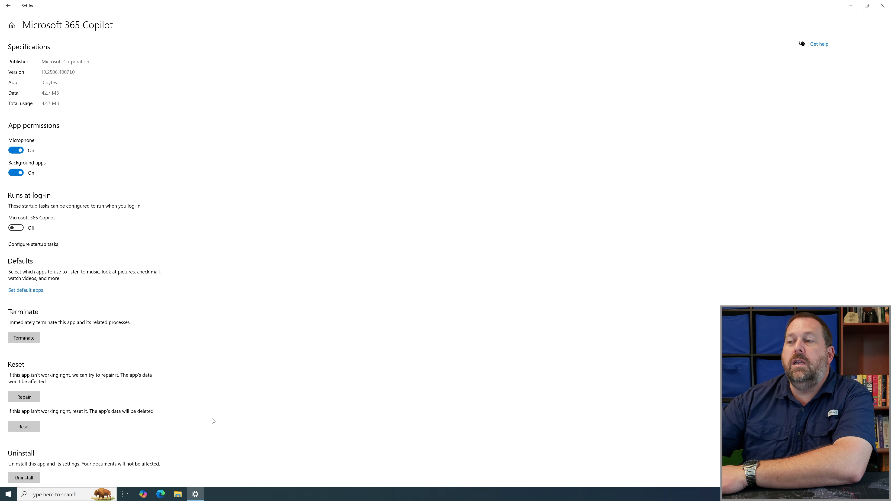
{"action": "mouse_move", "coordinate": [66, 344]}
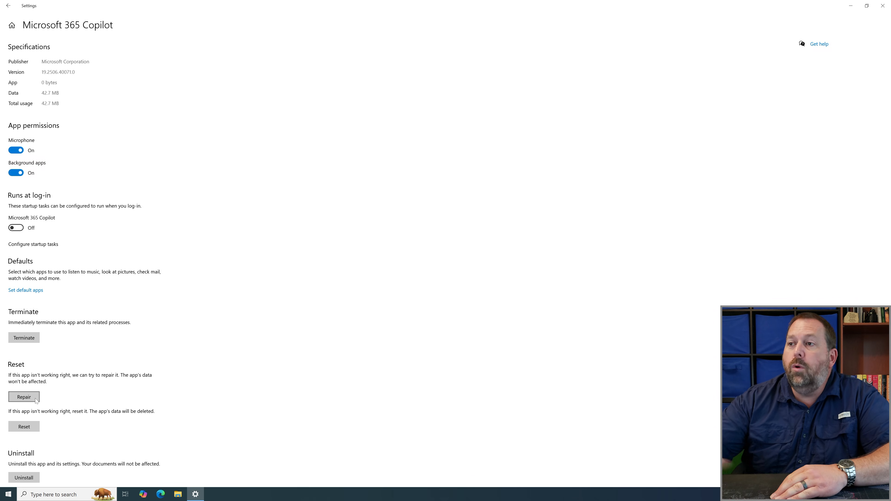
Repair Microsoft 365 Copilot from its advanced options until the checkmark confirms completion.
{"action": "left_click", "coordinate": [24, 397]}
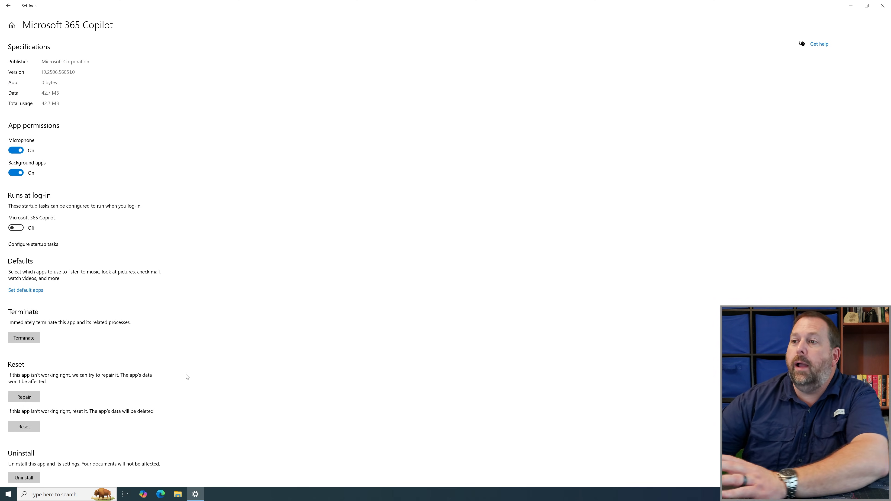
{"action": "left_click", "coordinate": [24, 397]}
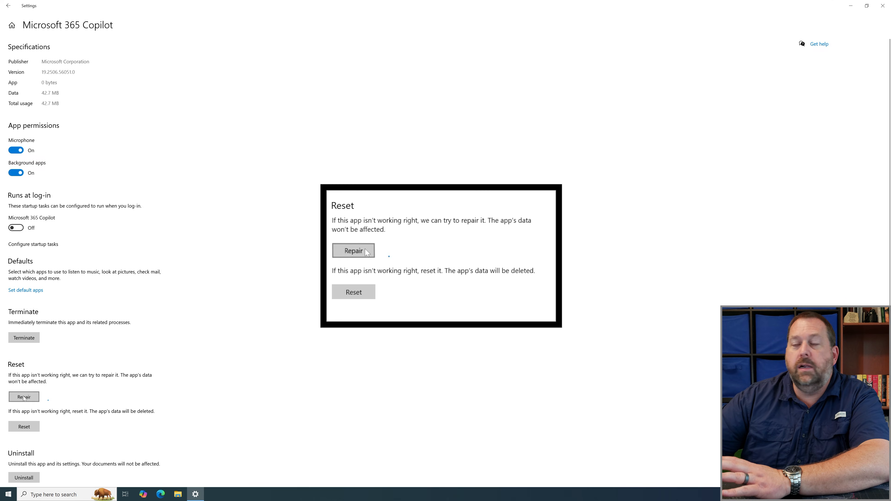
{"action": "left_click", "coordinate": [353, 250]}
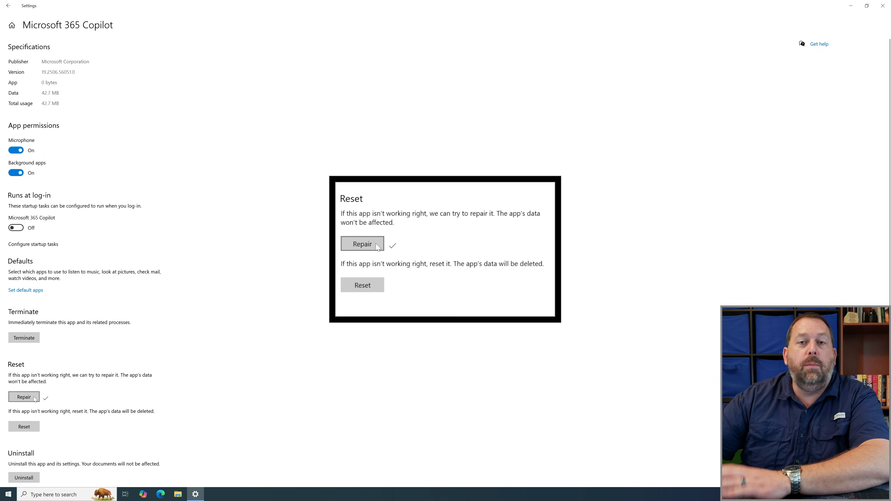
{"action": "mouse_move", "coordinate": [416, 239]}
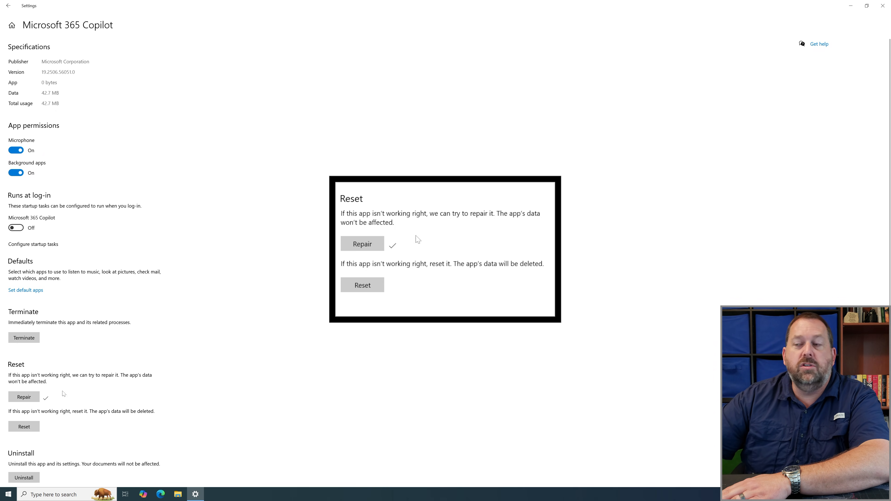
{"action": "mouse_move", "coordinate": [409, 241]}
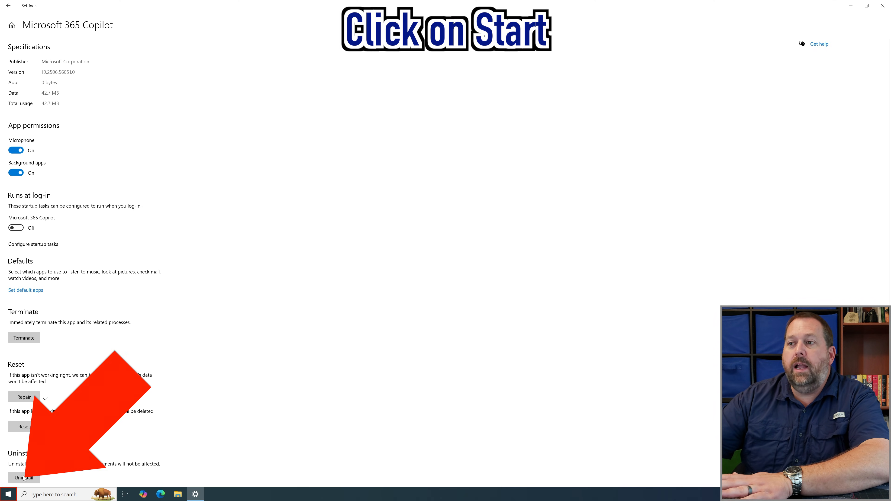
{"action": "left_click", "coordinate": [8, 494]}
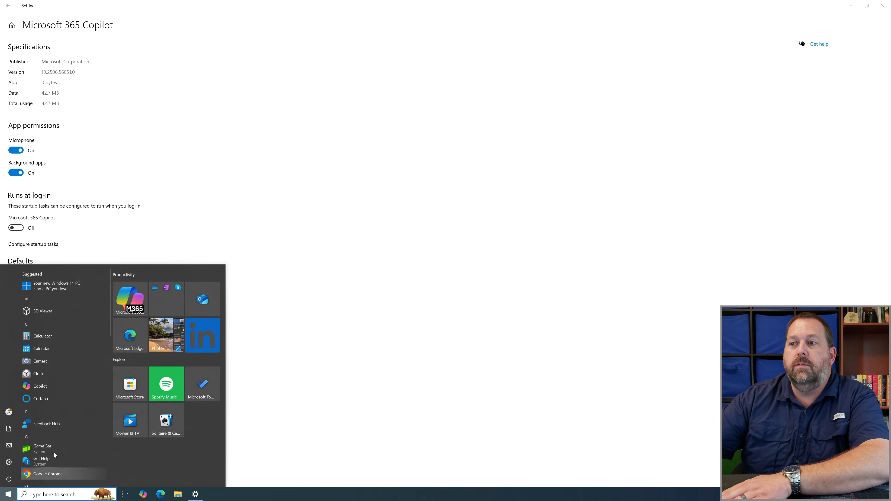
{"action": "scroll", "scroll_direction": "down", "scroll_amount": 3}
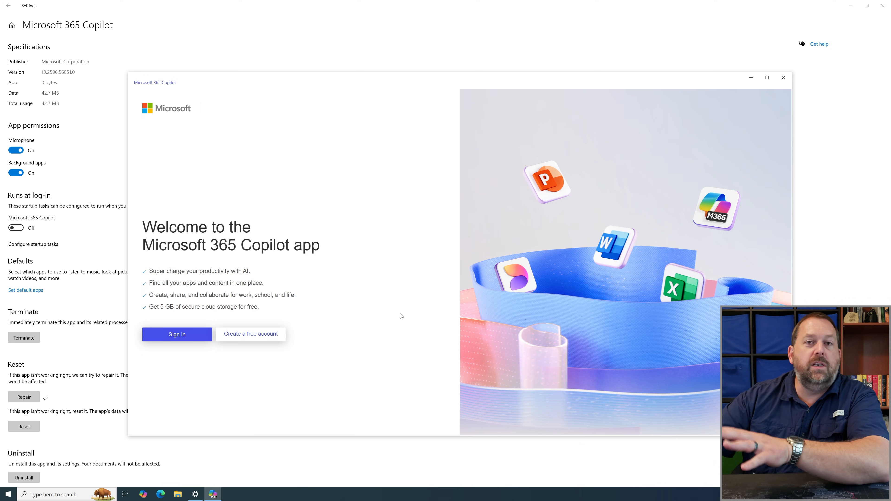
{"action": "mouse_move", "coordinate": [177, 335]}
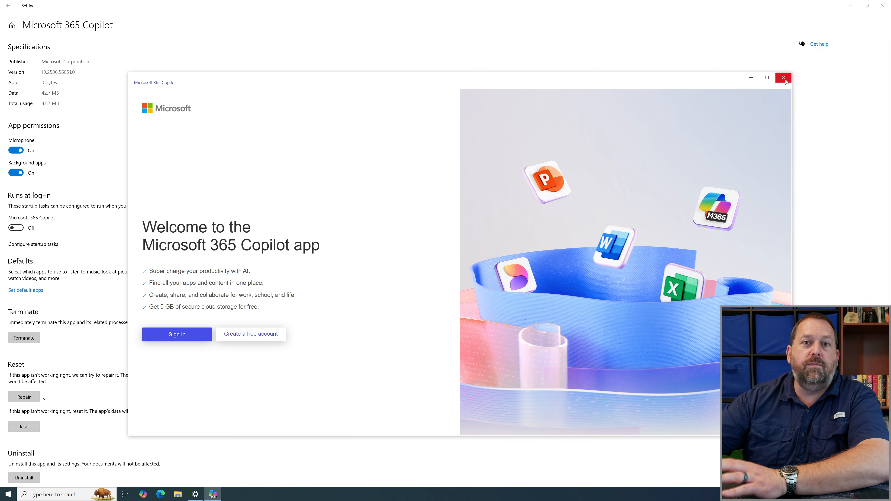
{"action": "left_click", "coordinate": [783, 78]}
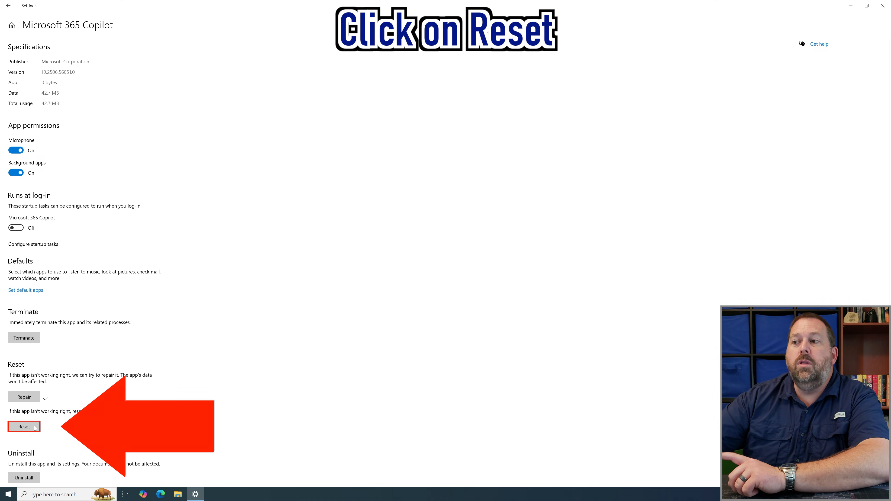
Reset Microsoft 365 Copilot and confirm deleting its data, dropping usage from 42.7 MB to 8 KB.
{"action": "left_click", "coordinate": [24, 427]}
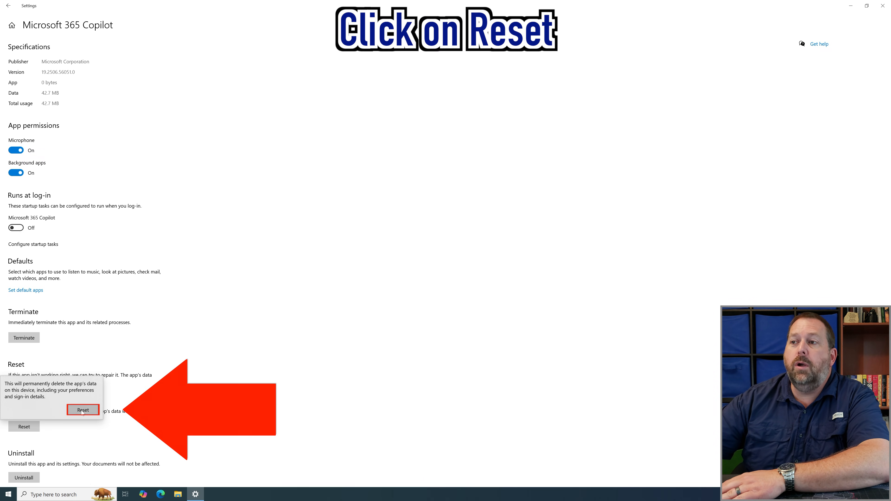
{"action": "left_click", "coordinate": [83, 410]}
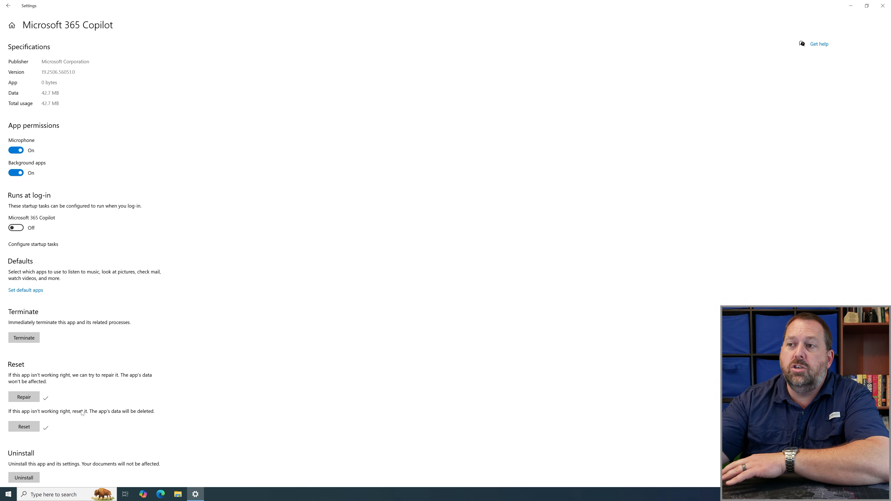
{"action": "left_click", "coordinate": [23, 427]}
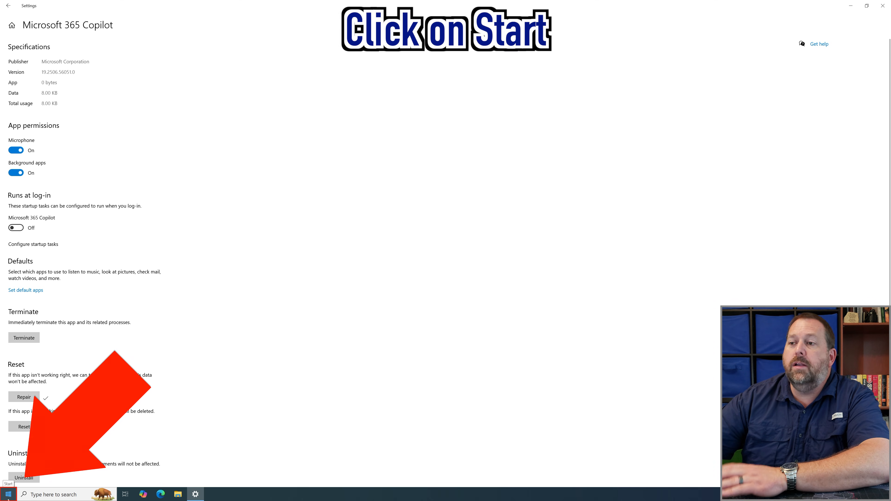
{"action": "left_click", "coordinate": [8, 494]}
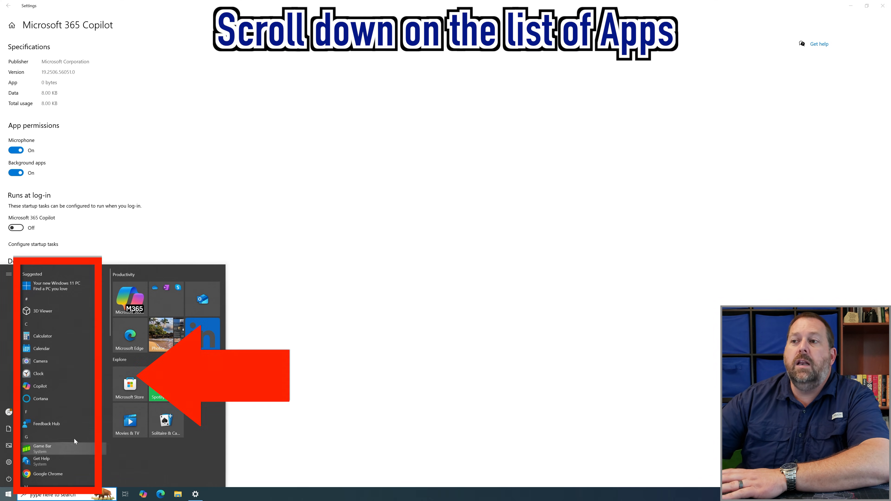
{"action": "scroll", "scroll_direction": "down", "scroll_amount": 3}
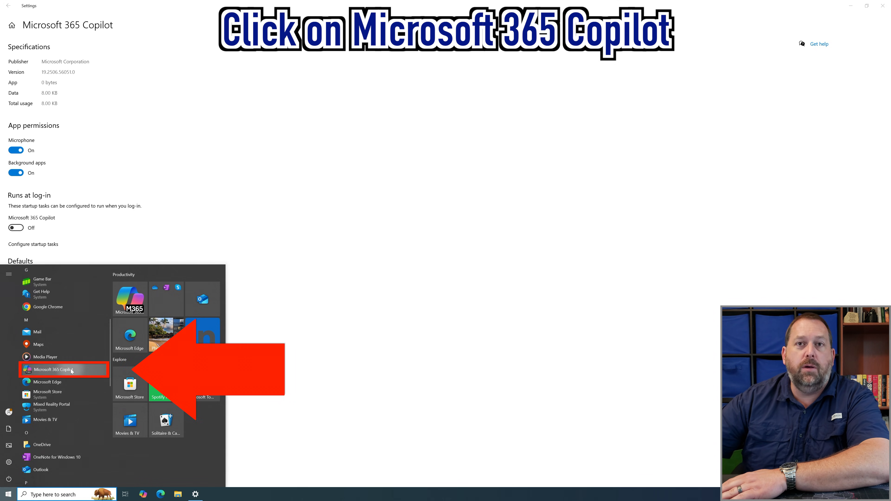
{"action": "left_click", "coordinate": [54, 369]}
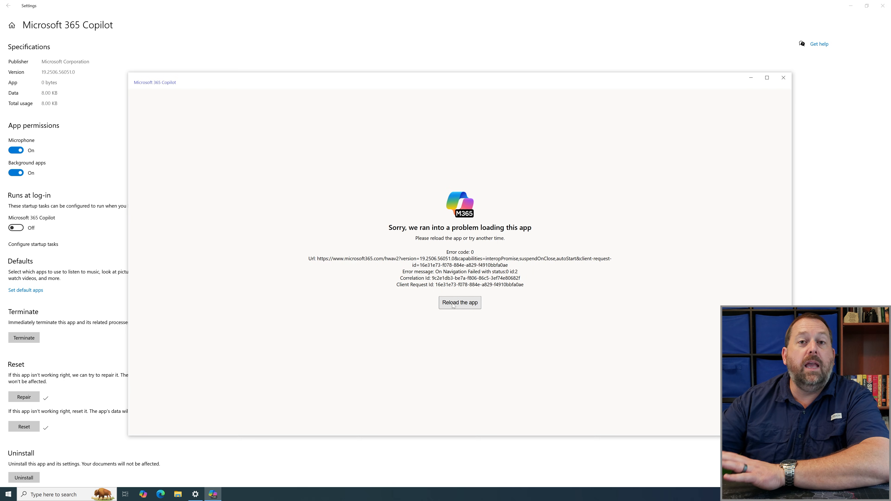
{"action": "left_click", "coordinate": [459, 303]}
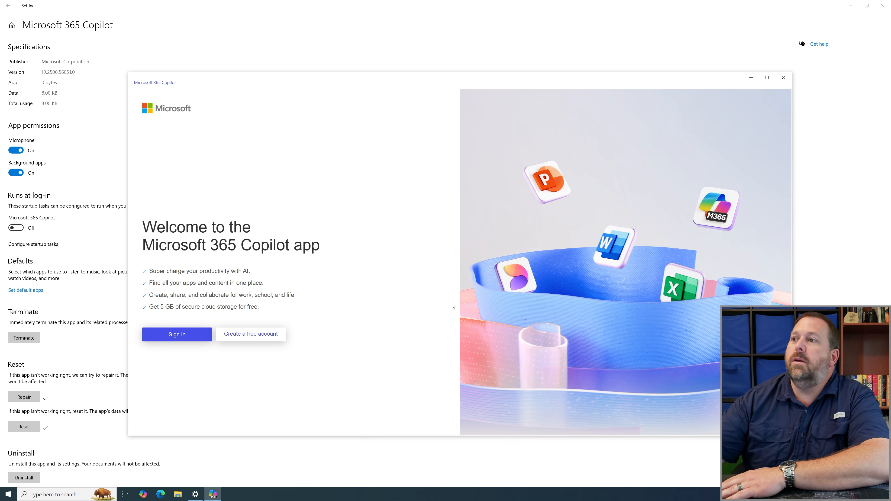
{"action": "mouse_move", "coordinate": [339, 331]}
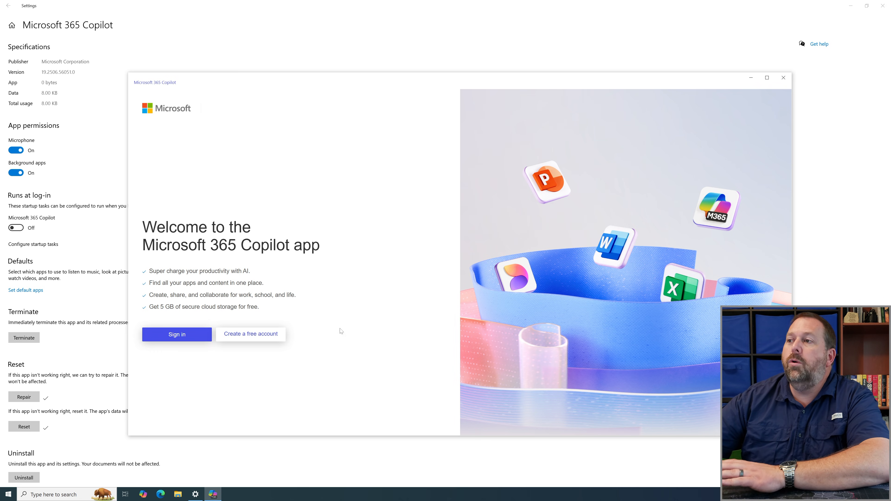
{"action": "mouse_move", "coordinate": [301, 343]}
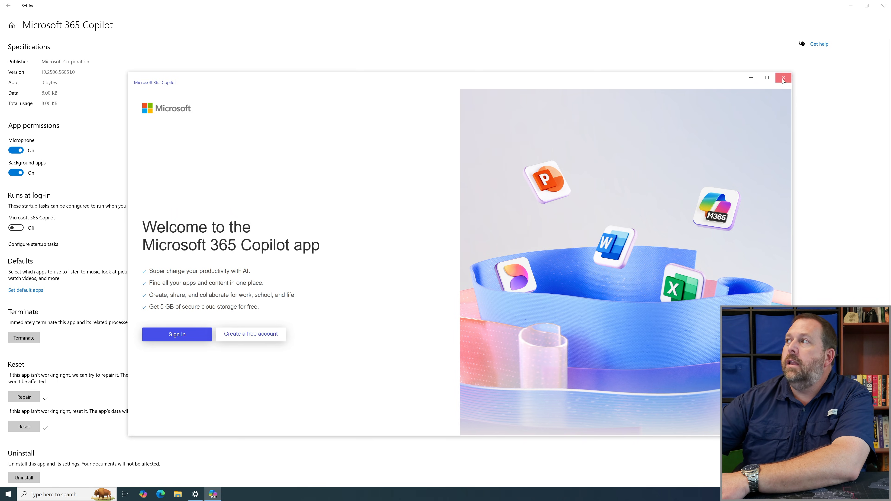
{"action": "left_click", "coordinate": [783, 78]}
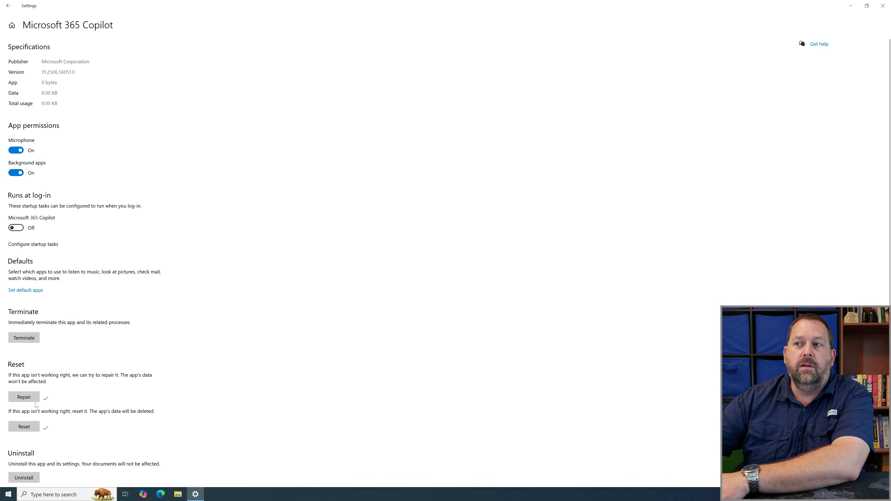
{"action": "mouse_move", "coordinate": [24, 427]}
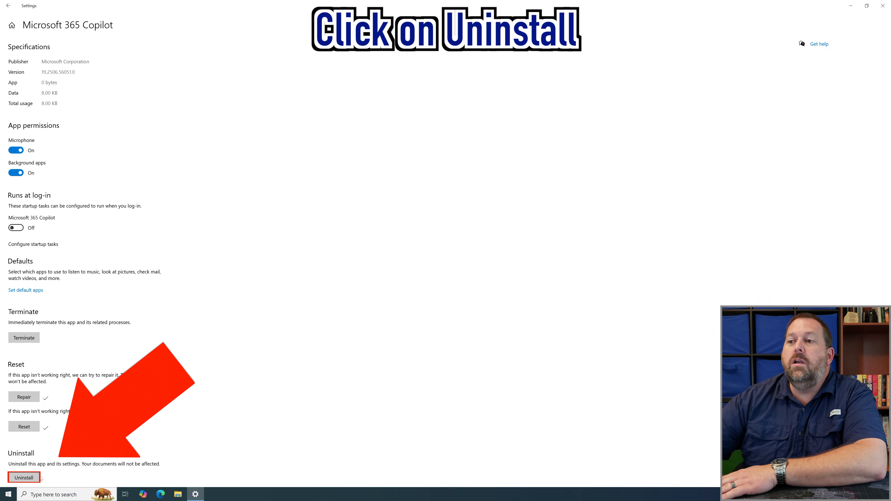
Uninstall Microsoft 365 Copilot and confirm the removal in the flyout.
{"action": "left_click", "coordinate": [24, 478]}
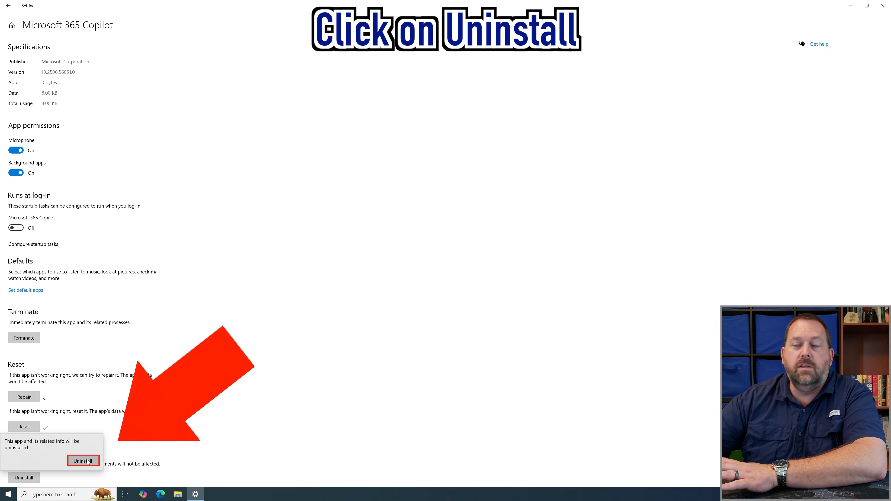
{"action": "left_click", "coordinate": [83, 461]}
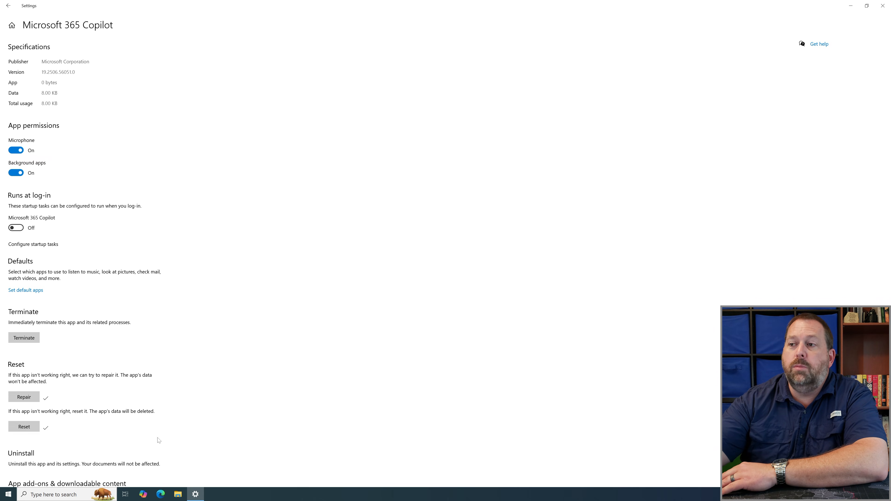
{"action": "mouse_move", "coordinate": [200, 417]}
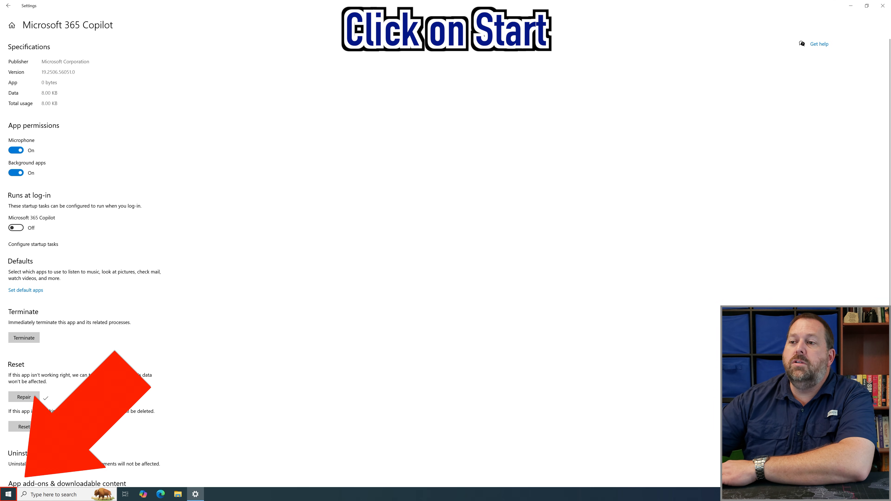
Launch Microsoft Store from the Start menu app list.
{"action": "left_click", "coordinate": [8, 494]}
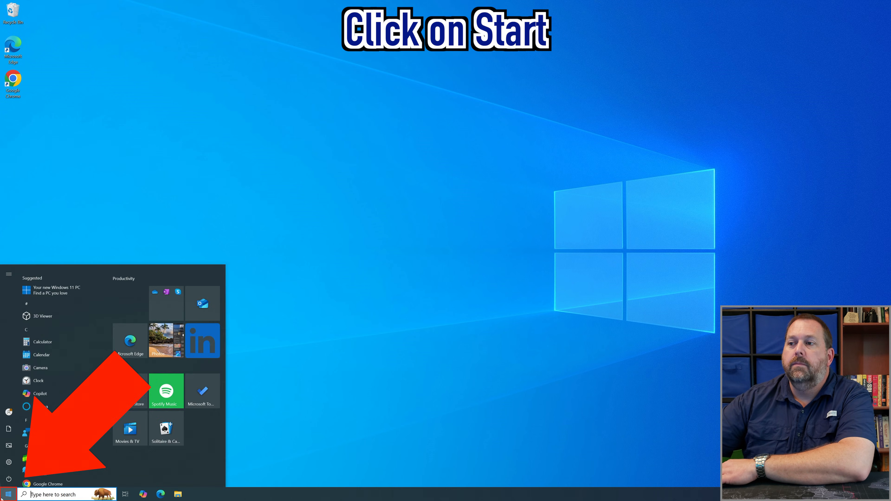
{"action": "scroll", "scroll_direction": "down", "scroll_amount": 3}
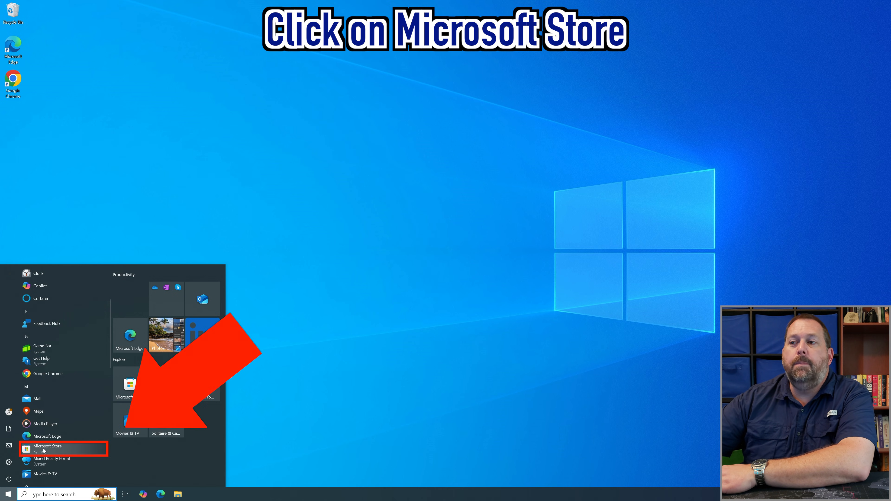
{"action": "left_click", "coordinate": [48, 448]}
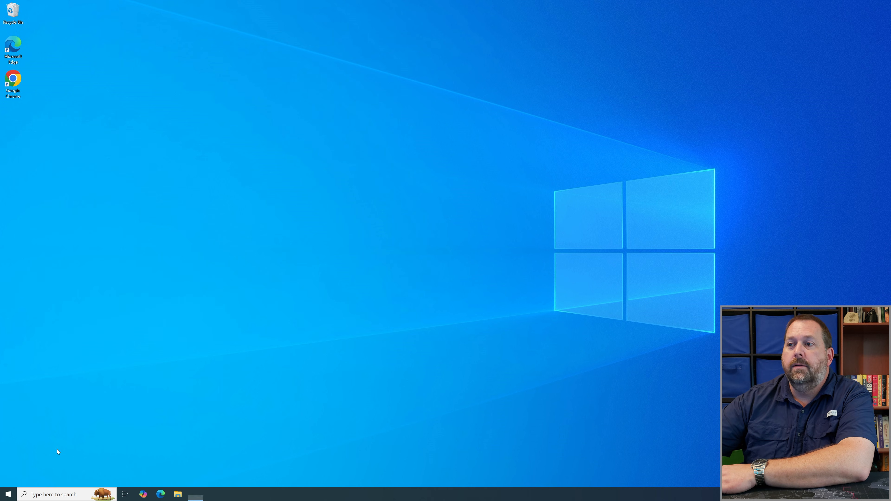
Search the Microsoft Store for 'microsoft 365 copilot' to list the app.
{"action": "left_click", "coordinate": [195, 494]}
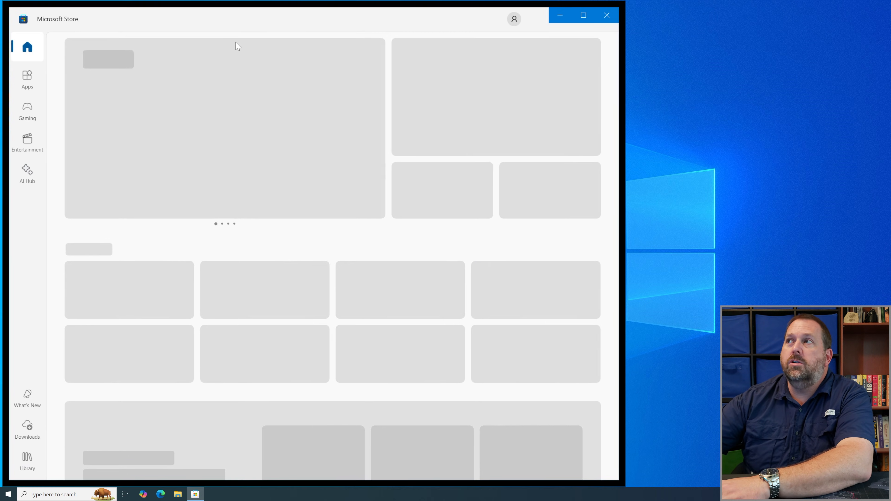
{"action": "mouse_move", "coordinate": [223, 25]}
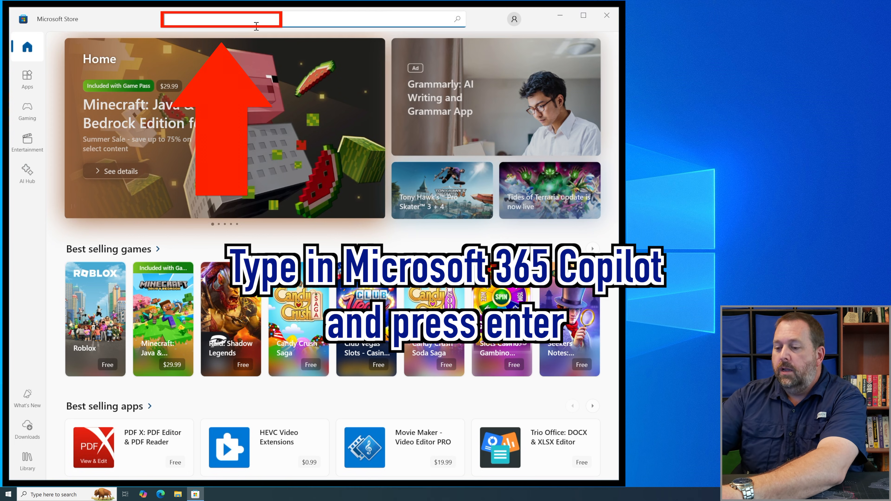
{"action": "type", "text": "micro"}
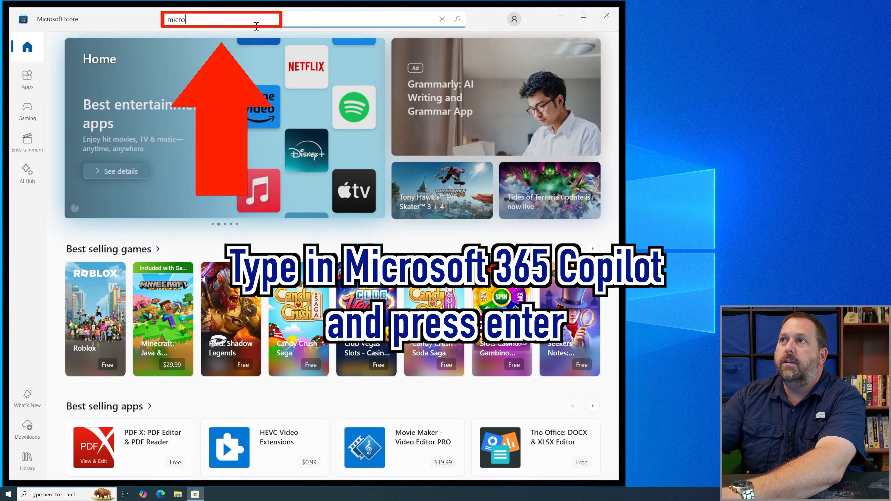
{"action": "type", "text": "soft 3"}
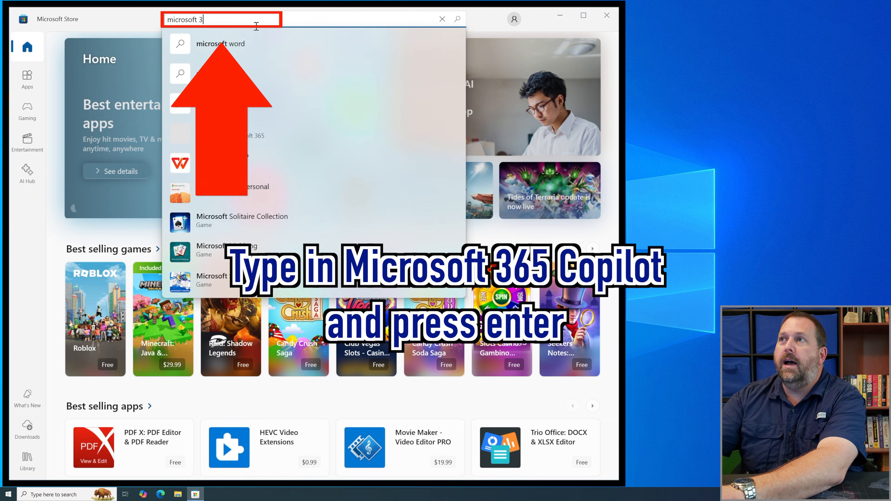
{"action": "type", "text": "65 c"}
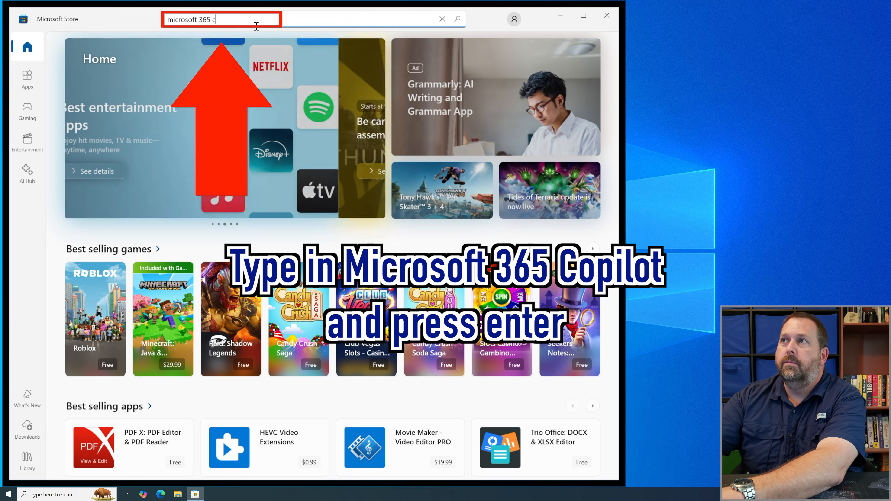
{"action": "type", "text": "opilot"}
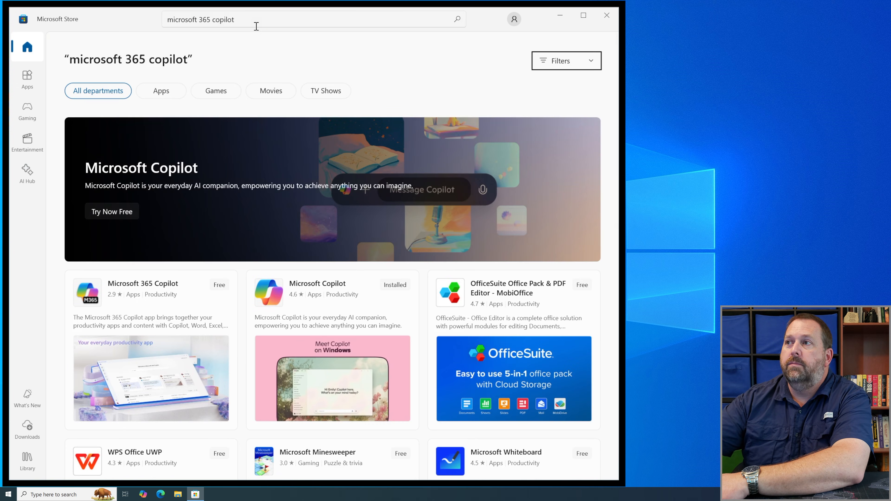
{"action": "mouse_move", "coordinate": [159, 284]}
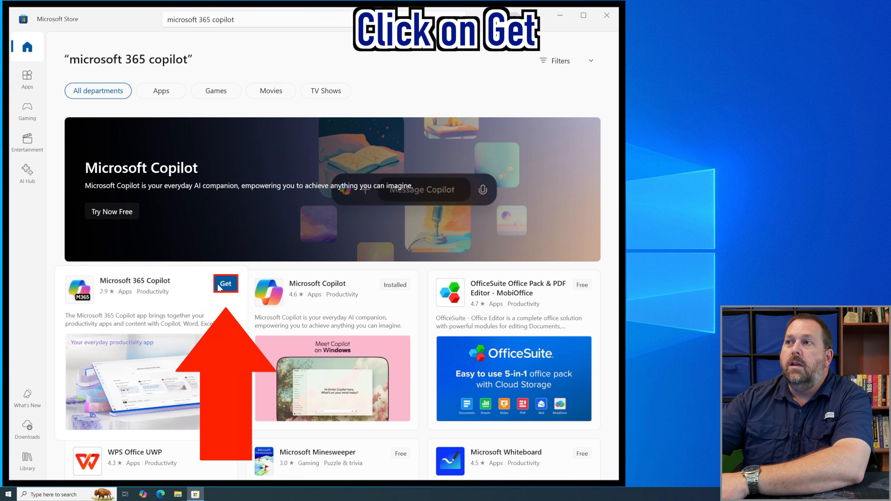
{"action": "left_click", "coordinate": [225, 283]}
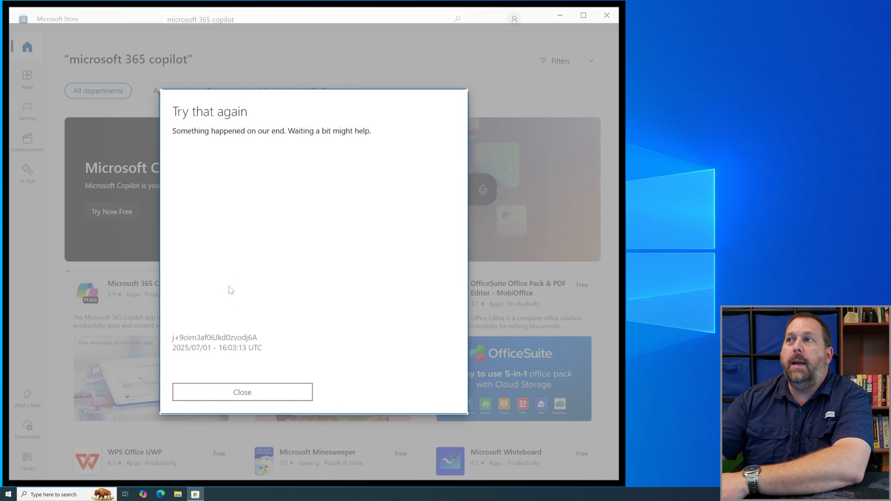
{"action": "mouse_move", "coordinate": [242, 392]}
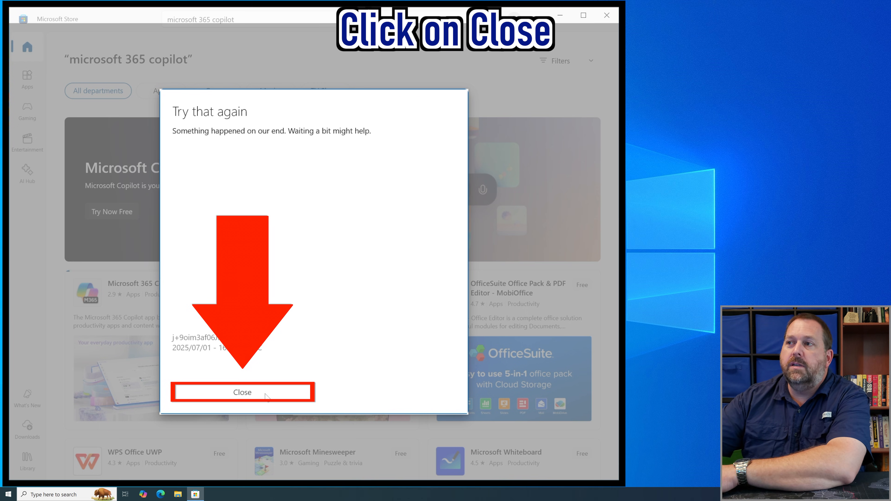
{"action": "left_click", "coordinate": [242, 392]}
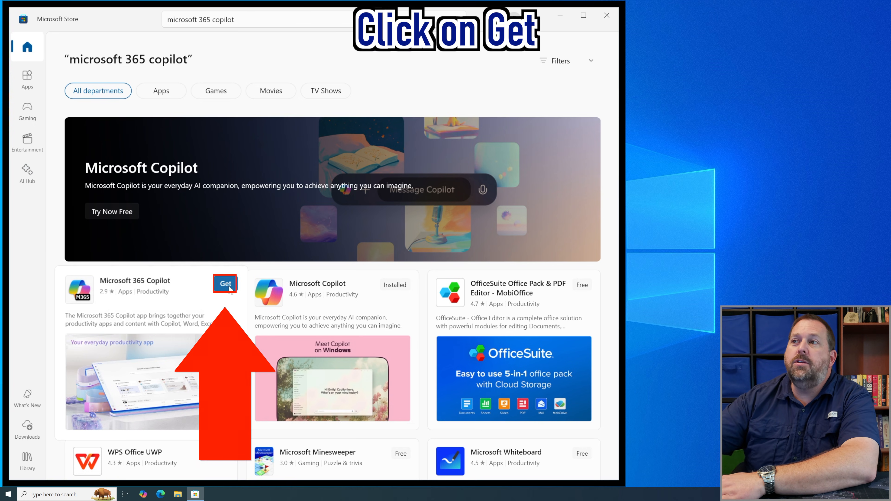
{"action": "left_click", "coordinate": [224, 283]}
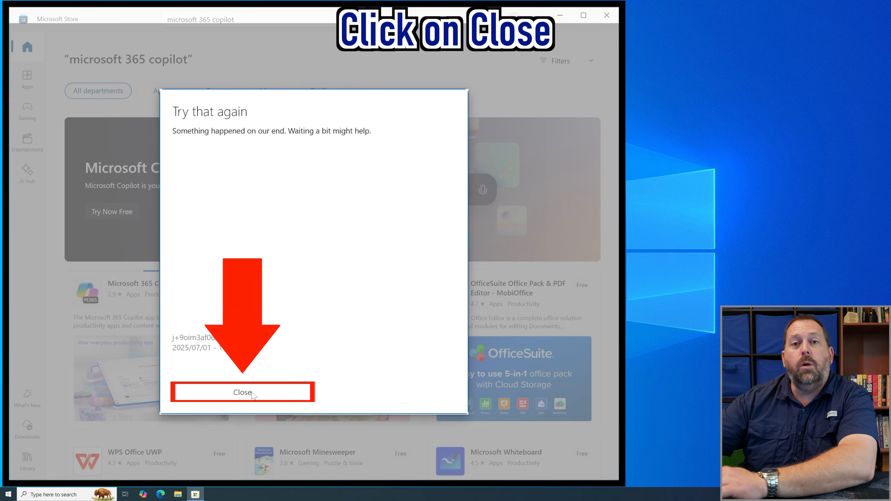
{"action": "left_click", "coordinate": [242, 393]}
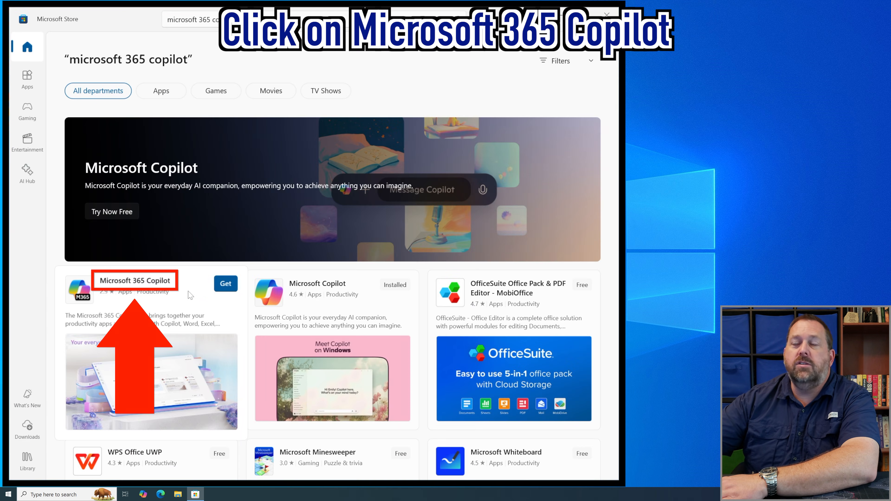
Get Microsoft 365 Copilot from its Store product page so it installs and launches setup.
{"action": "left_click", "coordinate": [135, 280]}
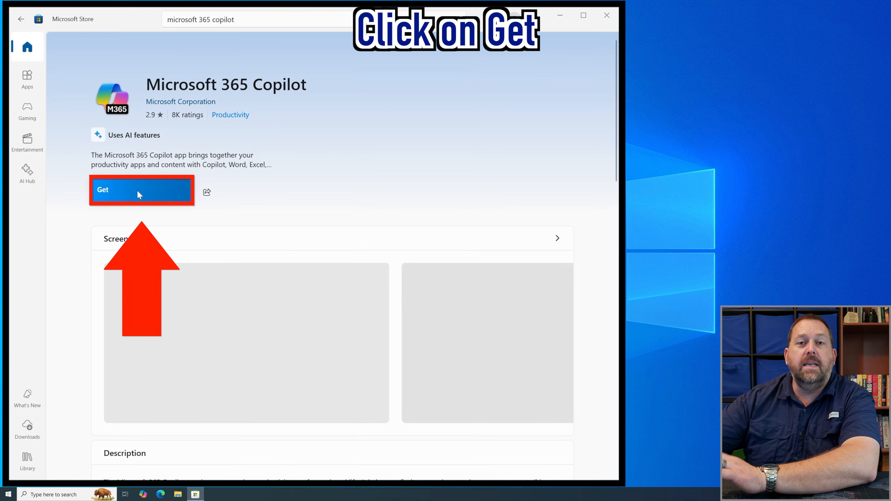
{"action": "mouse_move", "coordinate": [295, 171]}
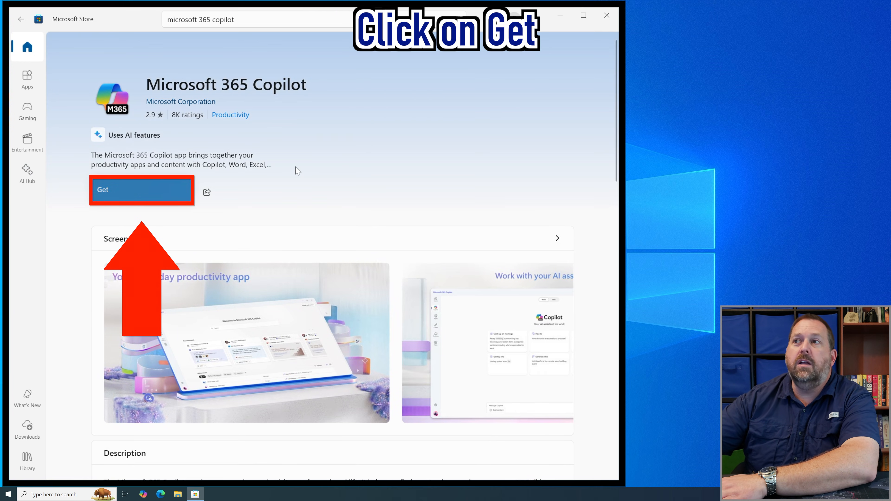
{"action": "left_click", "coordinate": [141, 189]}
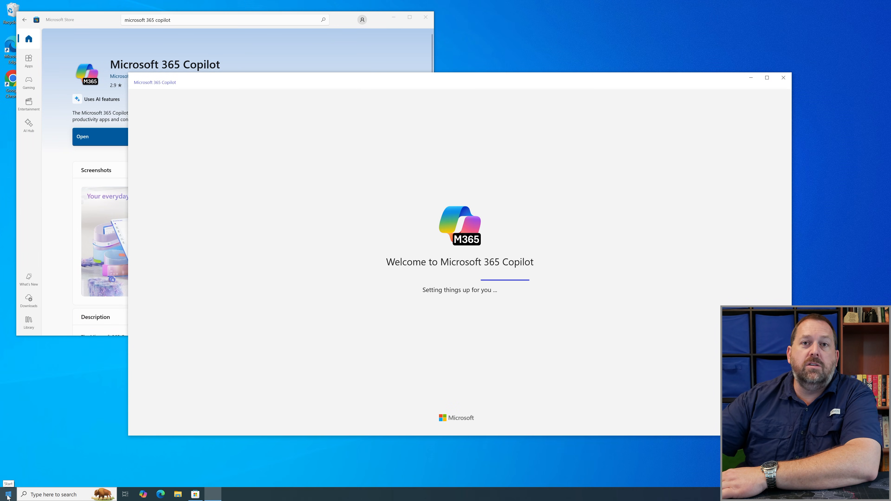
{"action": "left_click", "coordinate": [7, 494]}
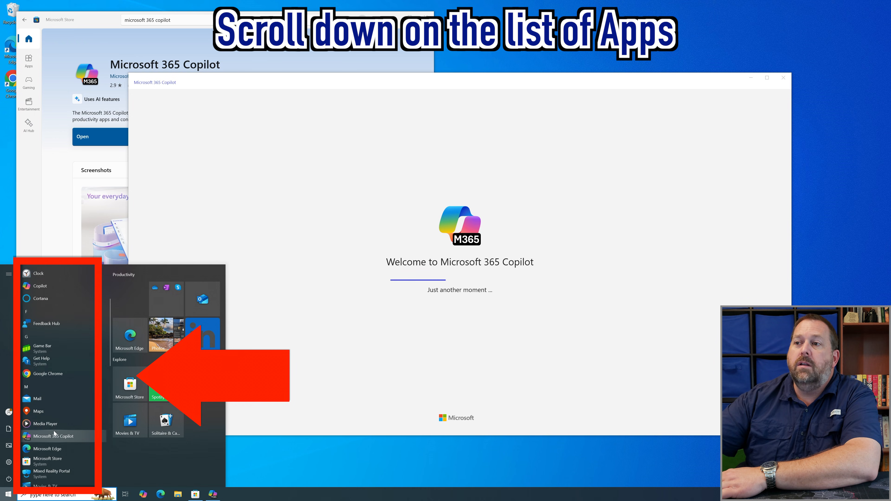
{"action": "scroll", "scroll_direction": "down", "scroll_amount": 3}
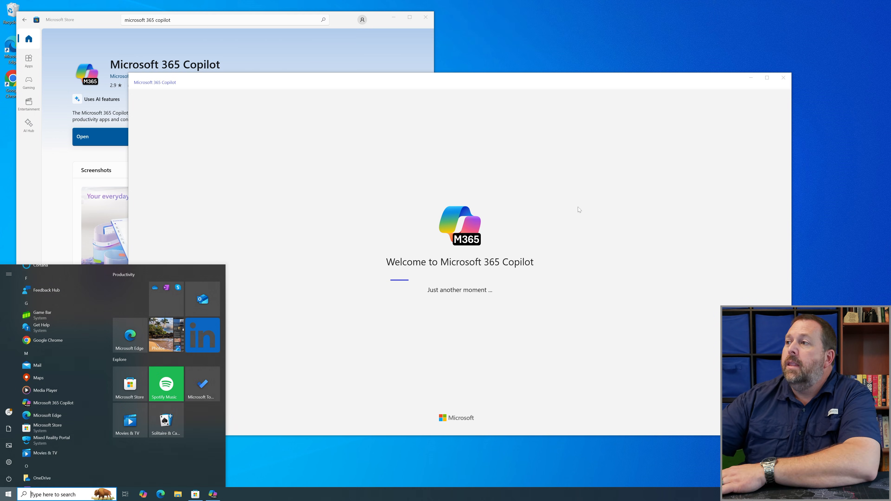
{"action": "left_click", "coordinate": [286, 214]}
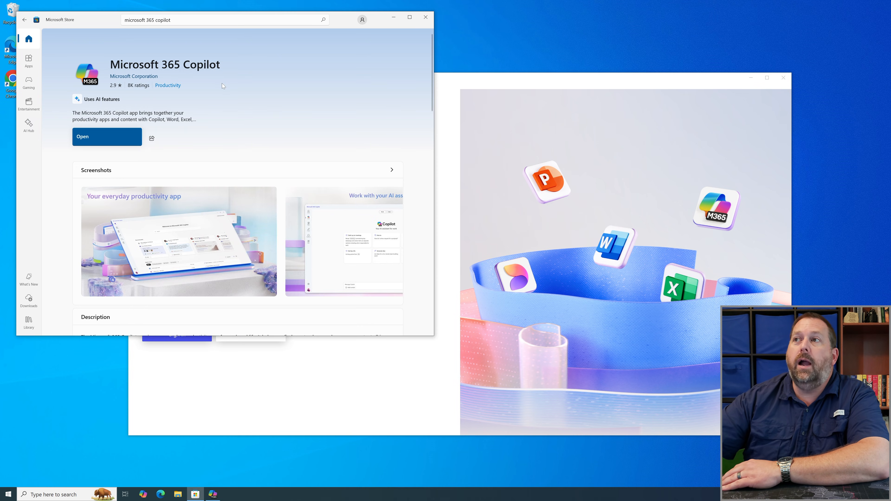
{"action": "mouse_move", "coordinate": [121, 141]}
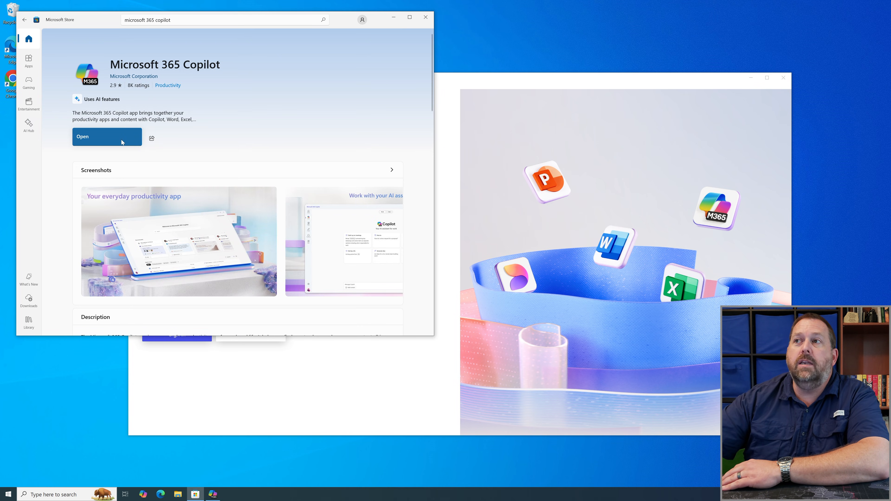
{"action": "mouse_move", "coordinate": [197, 142]}
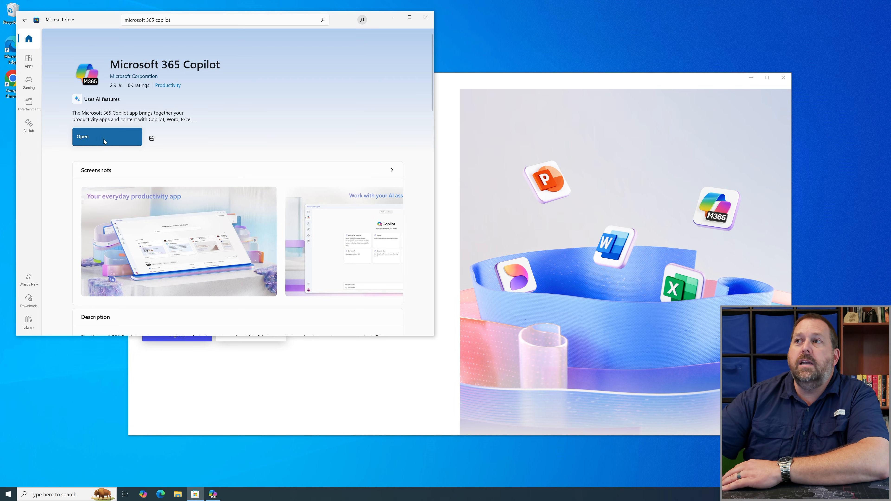
{"action": "mouse_move", "coordinate": [206, 167]}
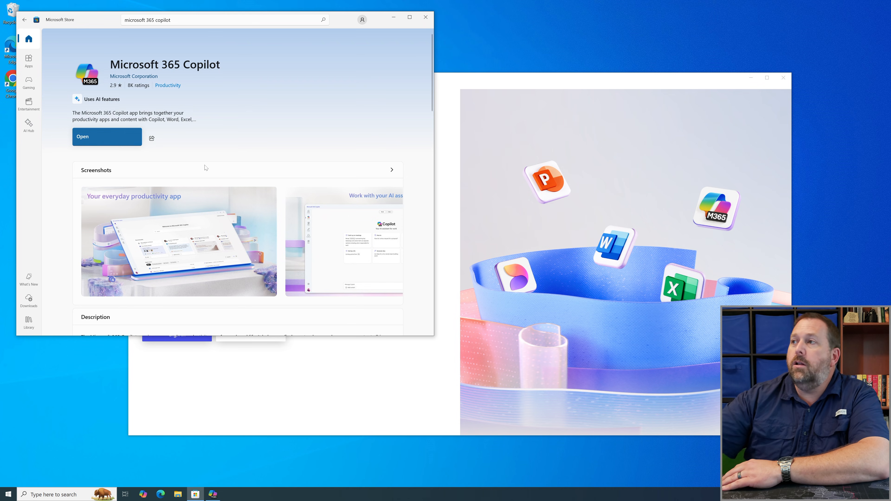
Bring the reinstalled Copilot's welcome page with sign-in and account creation to the front.
{"action": "left_click", "coordinate": [82, 137]}
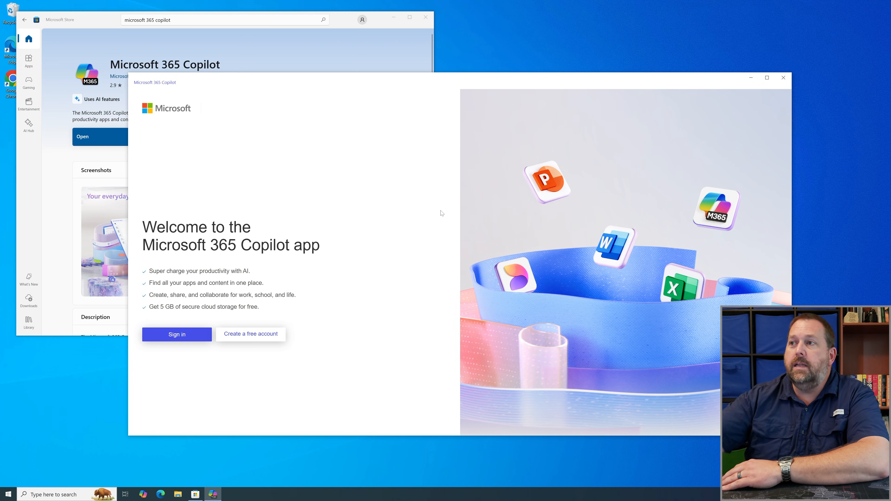